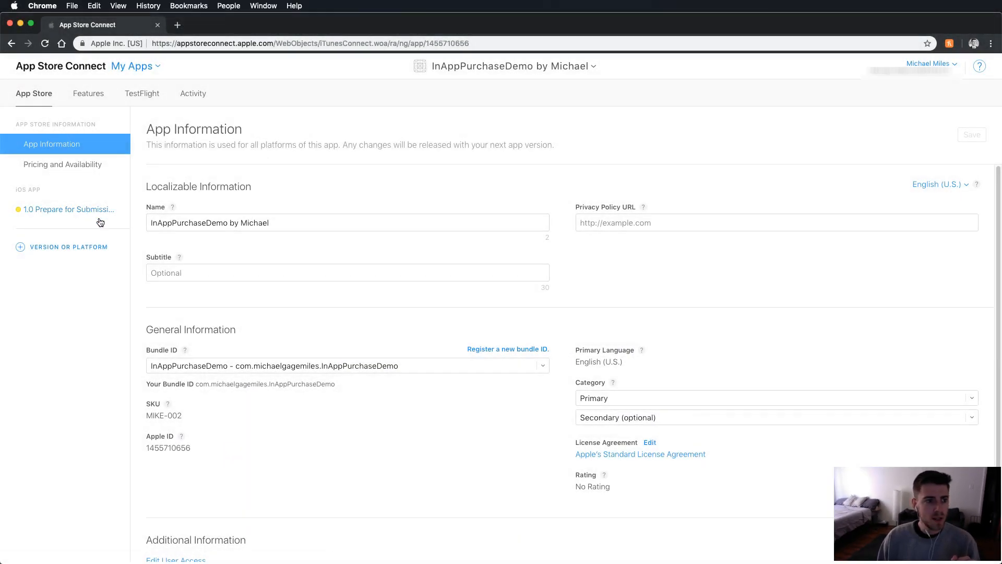
# Step: Go from the App Store Connect home to Users and Access, then the Sandbox Testers list
pyautogui.click(43, 43)
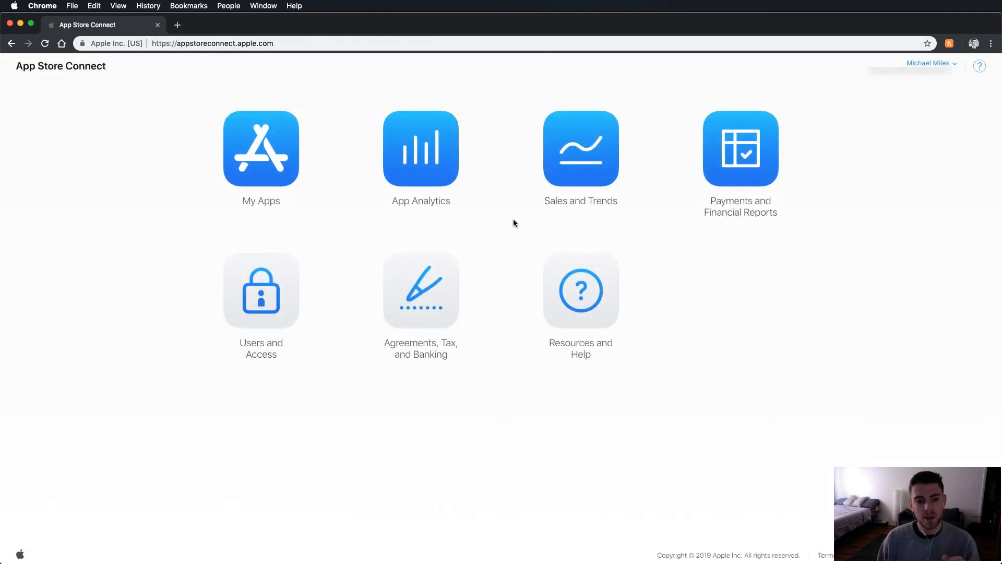
pyautogui.click(261, 290)
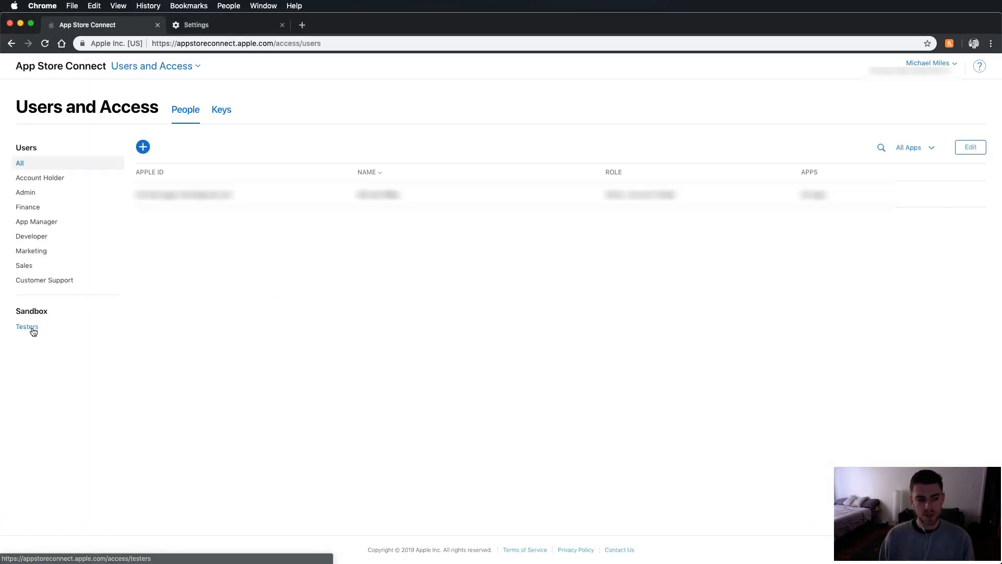
pyautogui.click(27, 327)
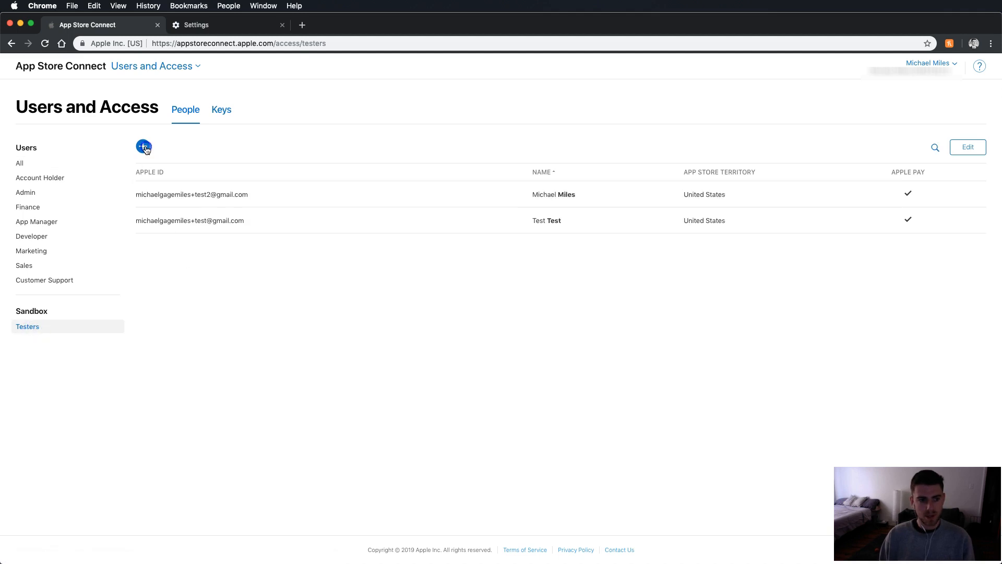
pyautogui.click(143, 146)
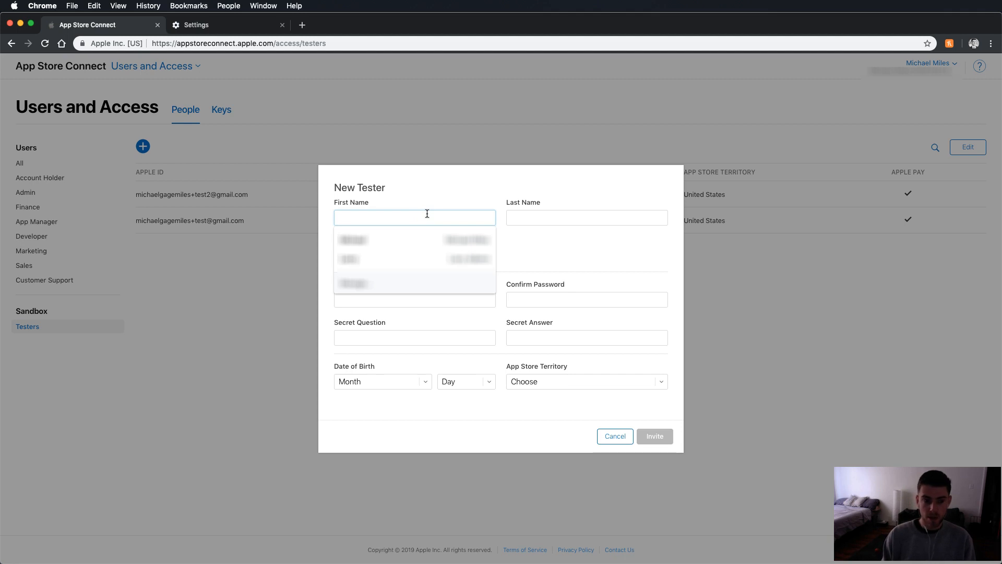
pyautogui.write('Testy')
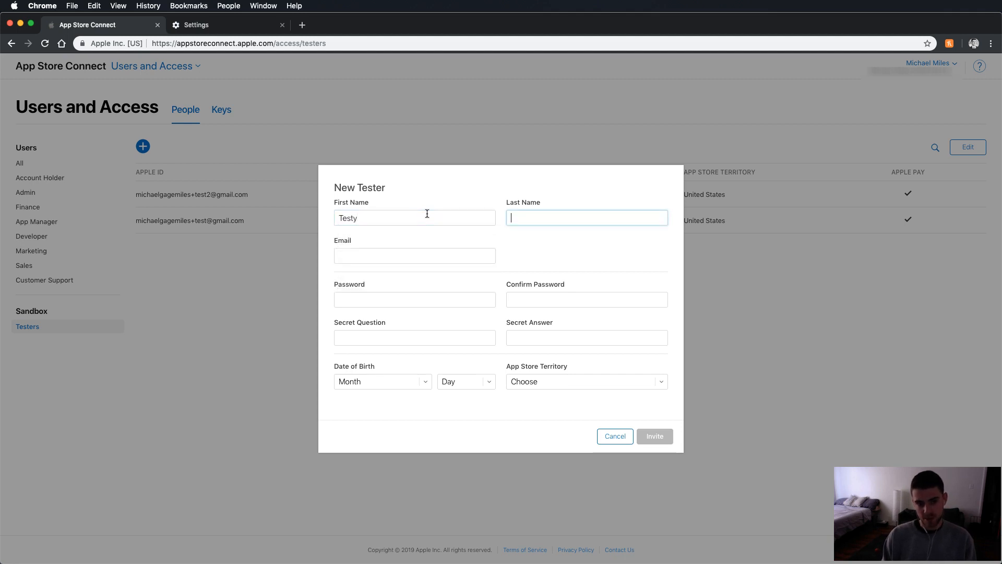
pyautogui.write('McTestface')
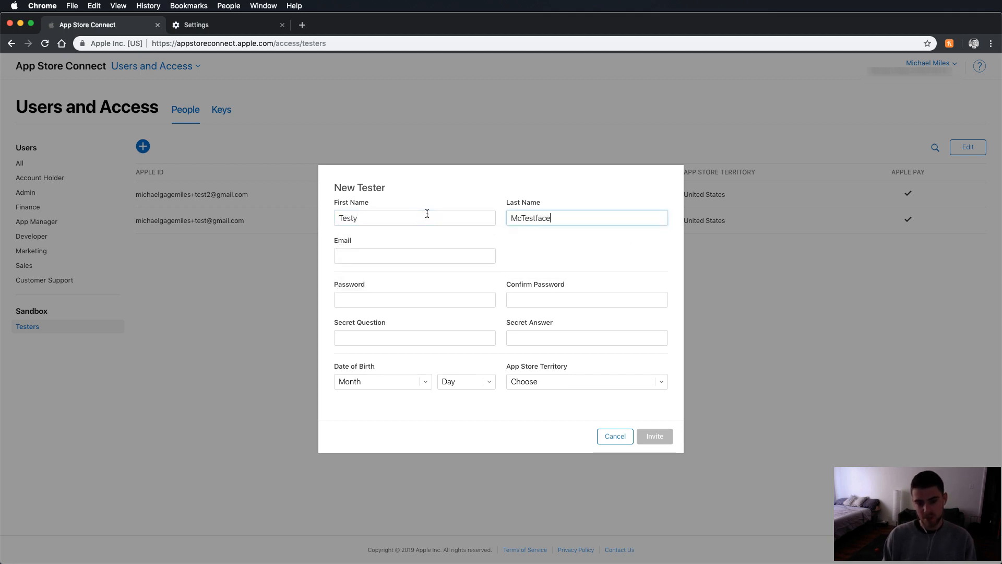
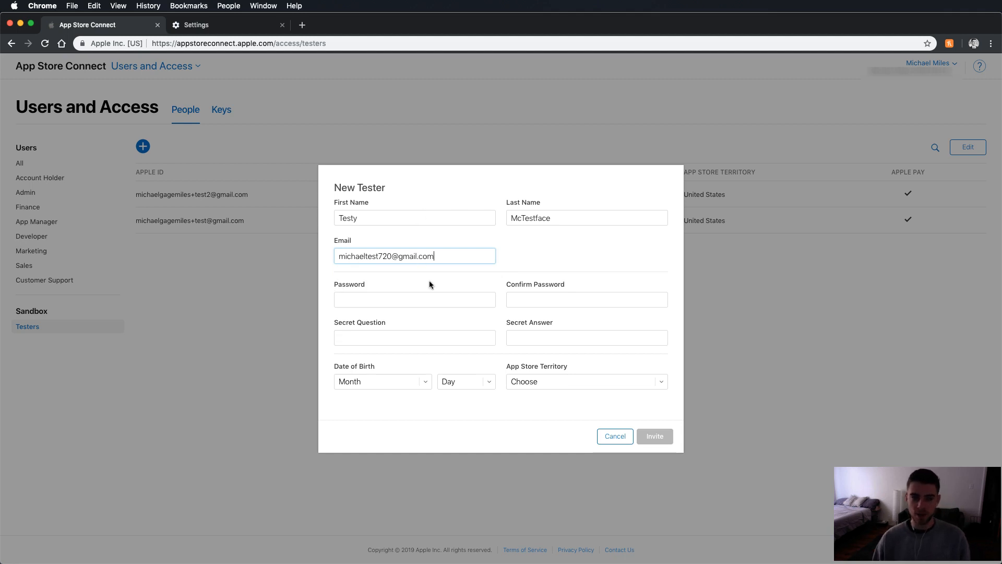
# Step: Enter the new tester's password and its matching confirmation
pyautogui.click(414, 299)
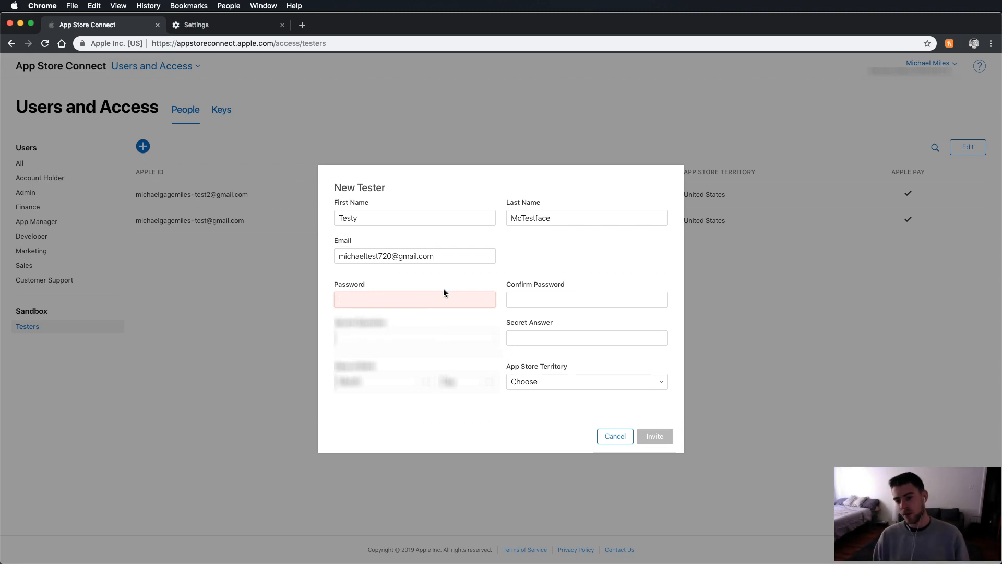
pyautogui.click(414, 299)
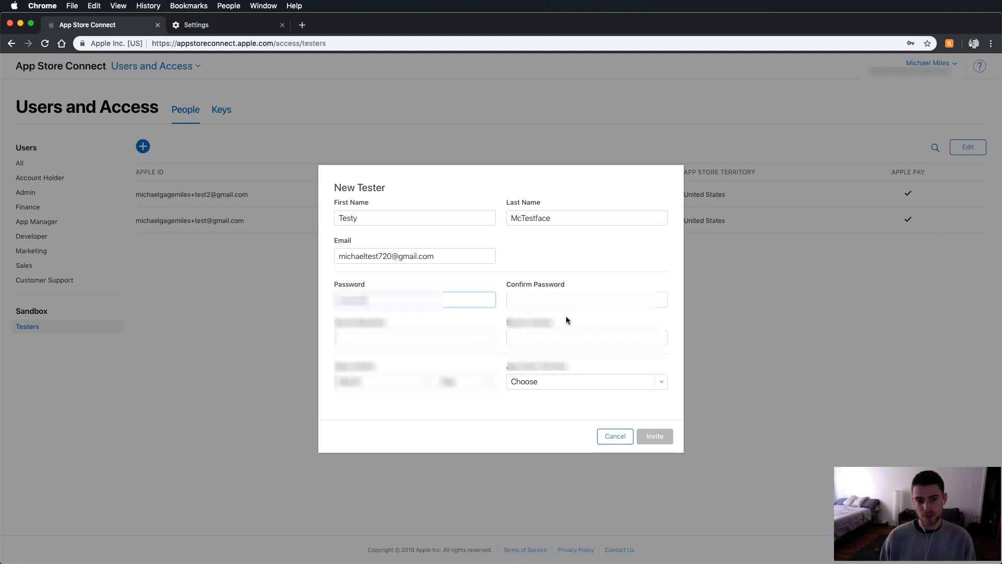
pyautogui.click(586, 300)
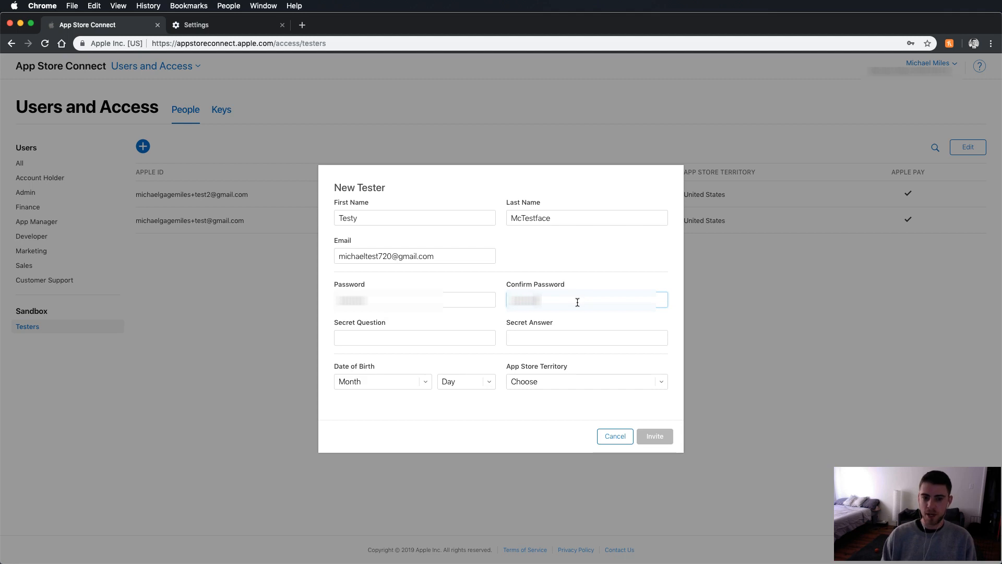
# Step: Enter the secret question and answer, set birth month to March, and invite the tester
pyautogui.click(413, 337)
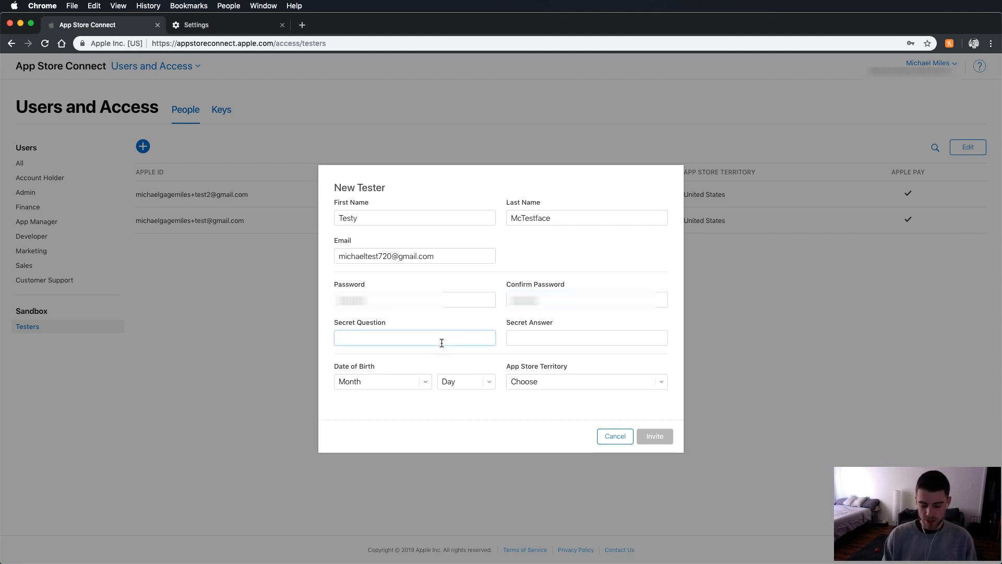
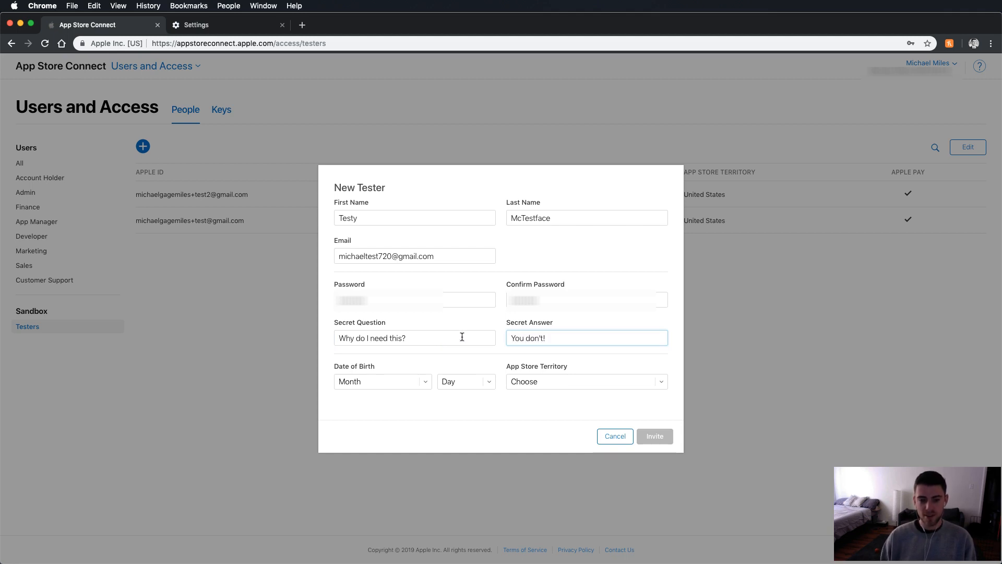
pyautogui.click(382, 381)
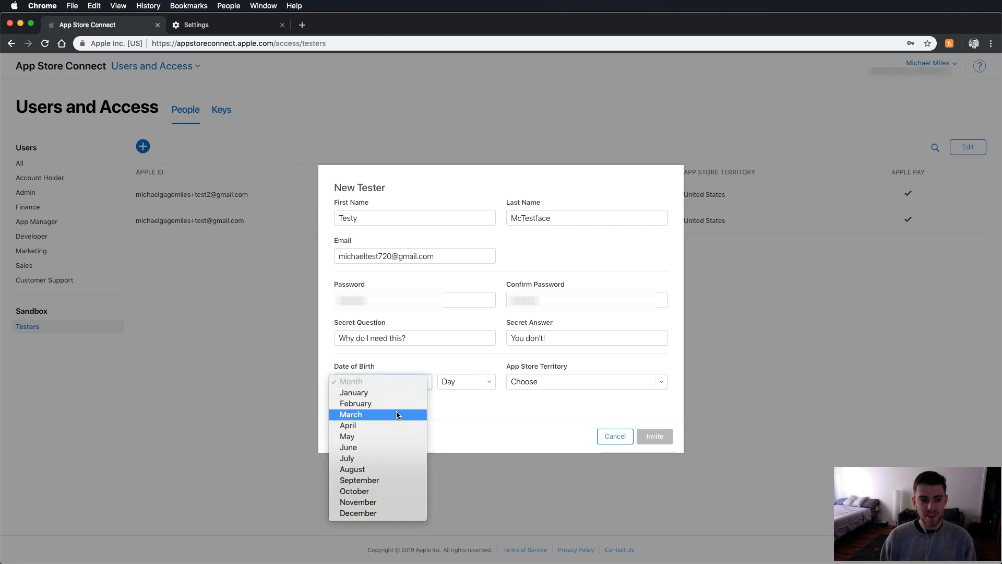
pyautogui.click(584, 382)
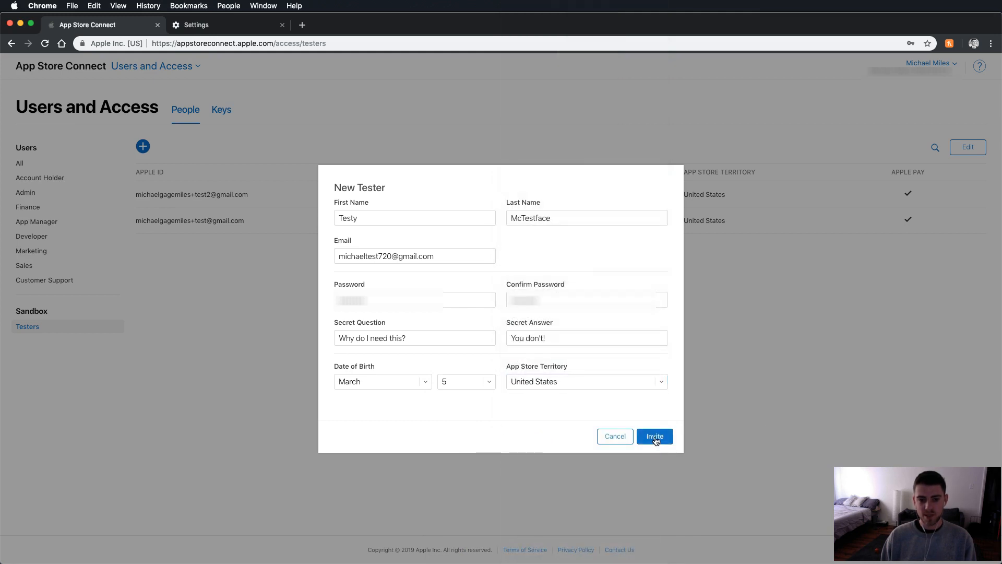
pyautogui.click(654, 435)
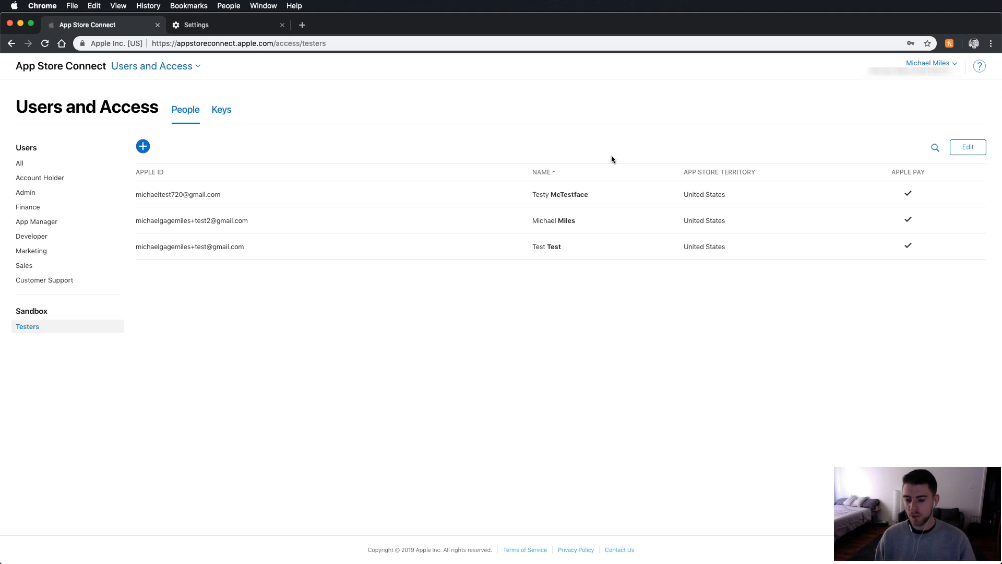
pyautogui.moveTo(615, 161)
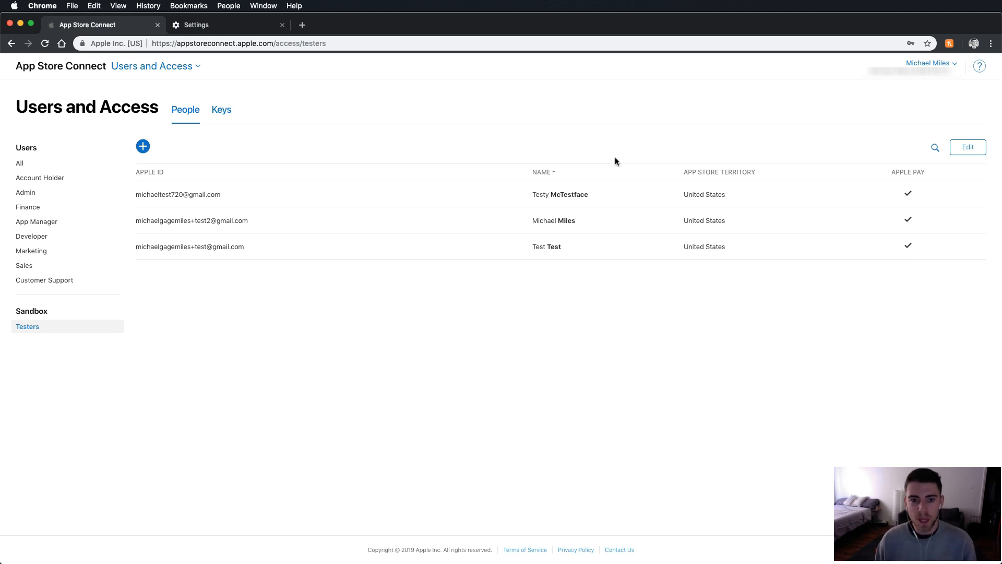
pyautogui.moveTo(249, 202)
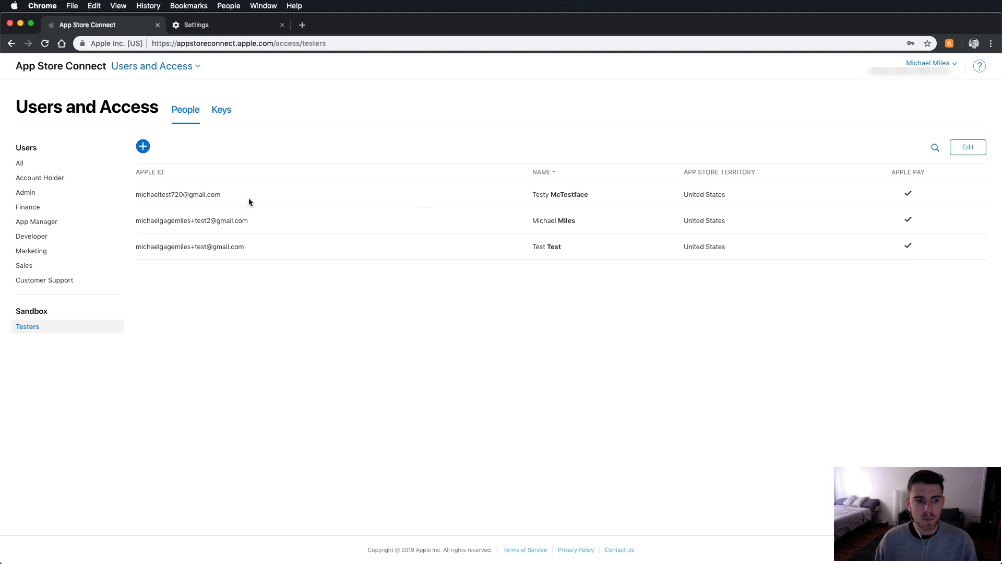
pyautogui.moveTo(403, 147)
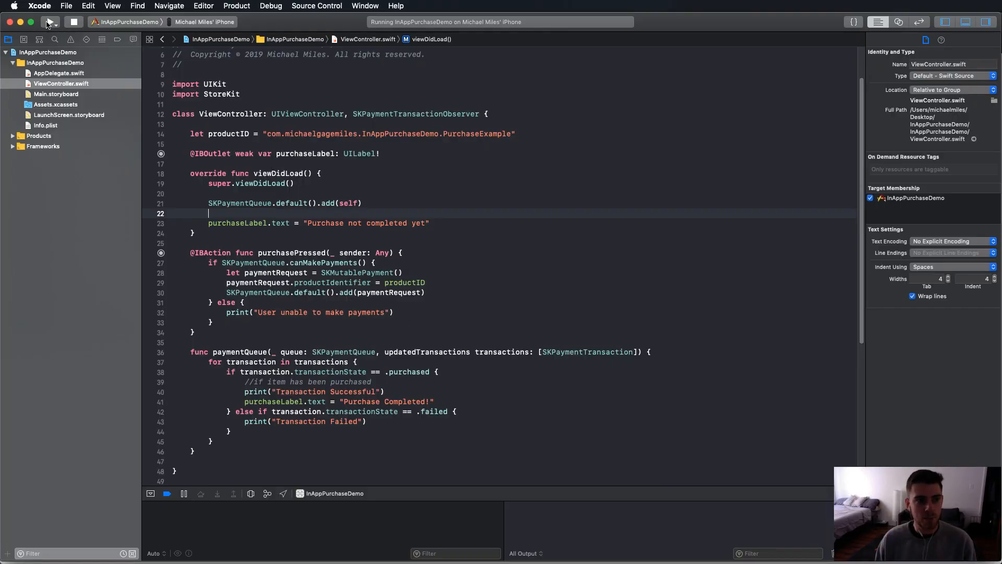
# Step: Build and run InAppPurchaseDemo from Xcode on the connected iPhone
pyautogui.click(51, 22)
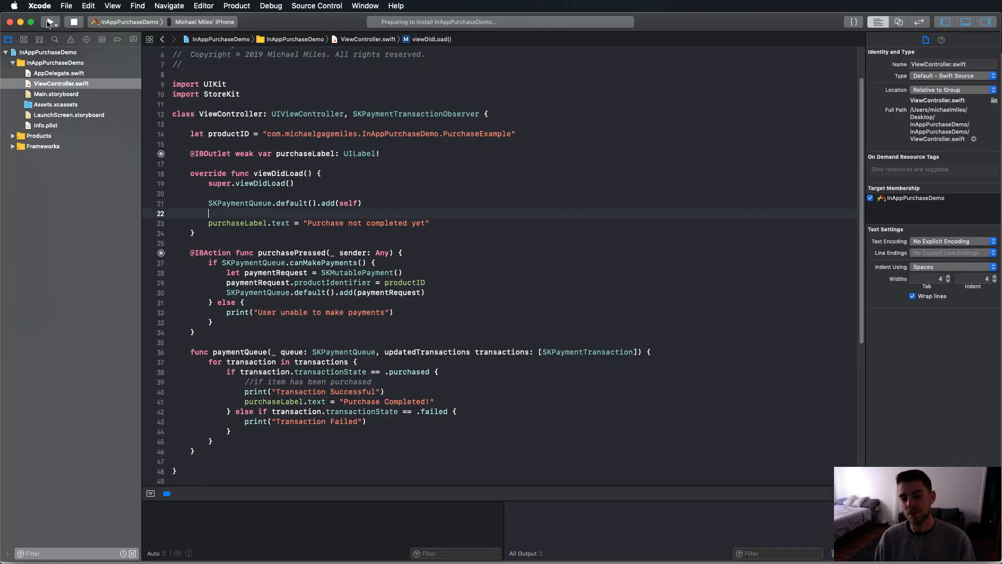
pyautogui.click(49, 21)
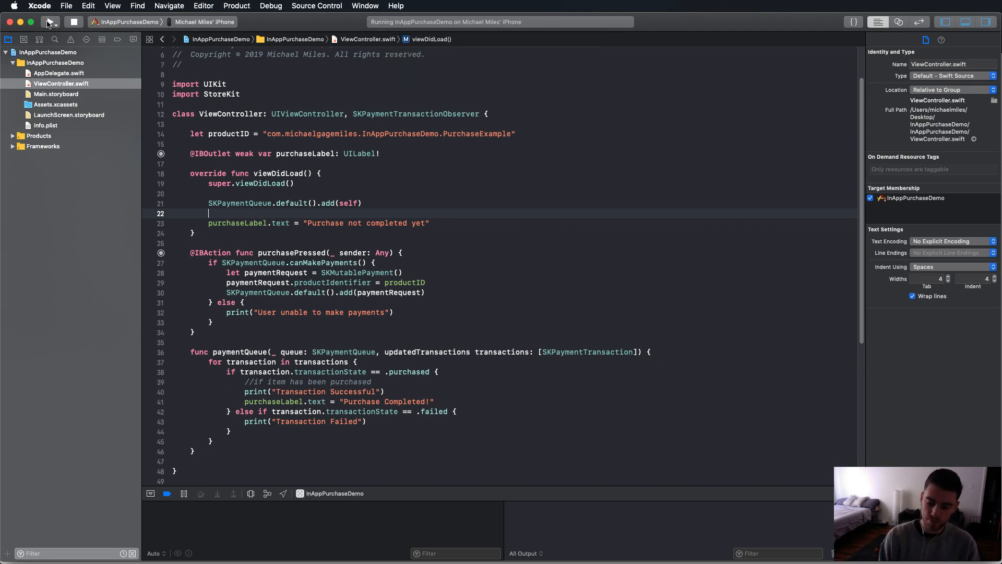
pyautogui.moveTo(51, 22)
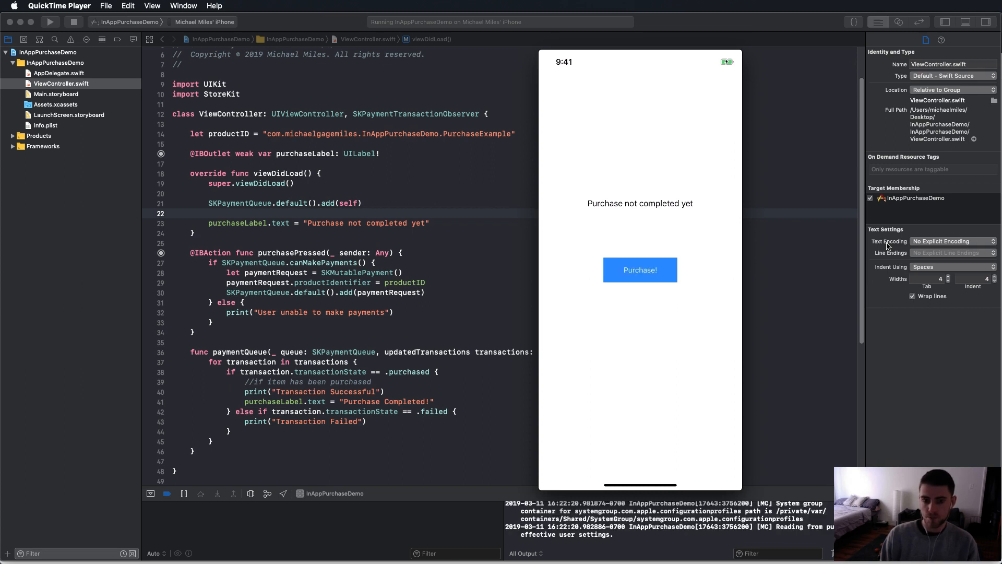
pyautogui.click(640, 270)
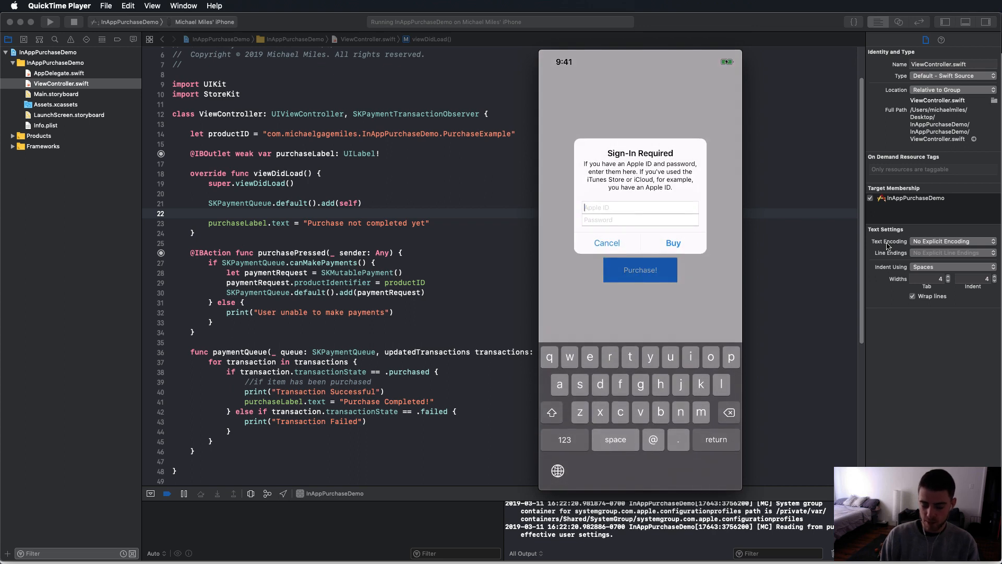
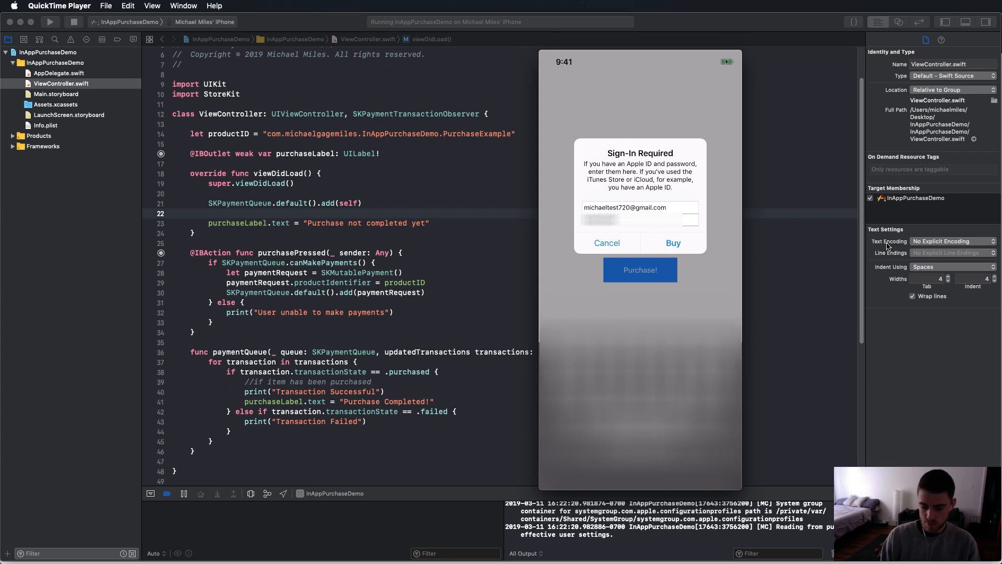
pyautogui.click(606, 242)
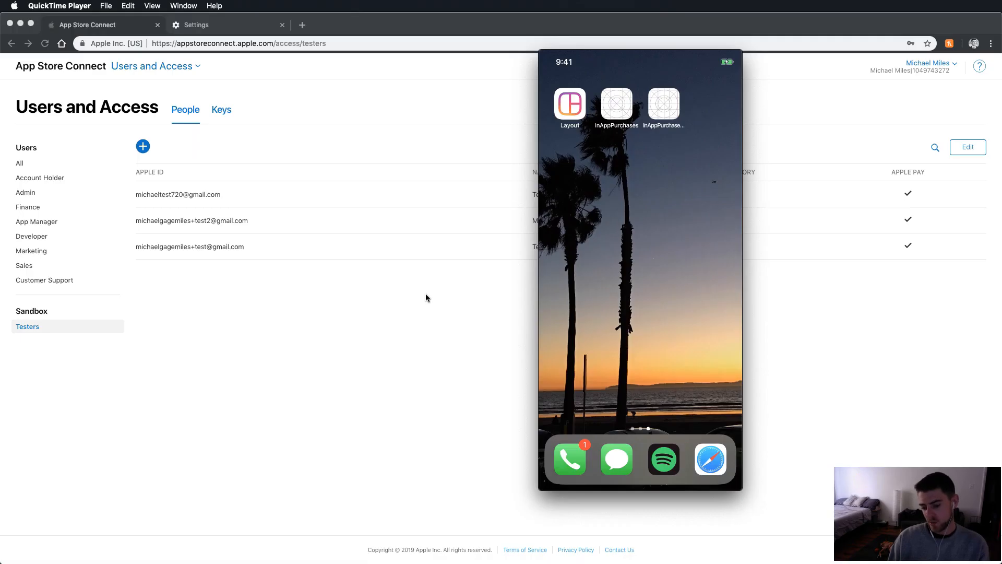
# Step: Reopen the InAppPurchaseDemo app on the mirrored iPhone
pyautogui.click(616, 103)
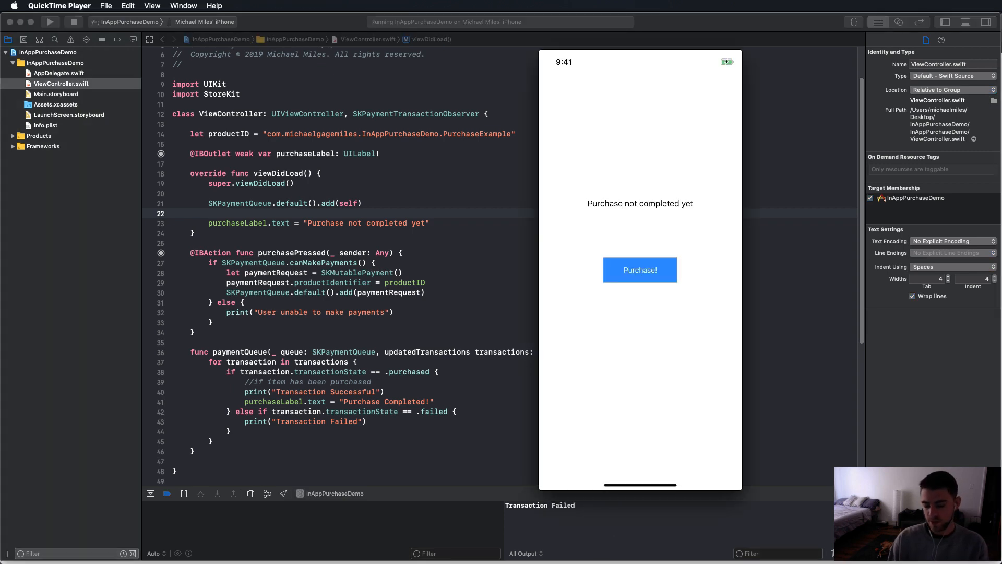
# Step: Retry the $0.99 purchase and confirm it in the Confirm Your In-App Purchase alert
pyautogui.click(640, 270)
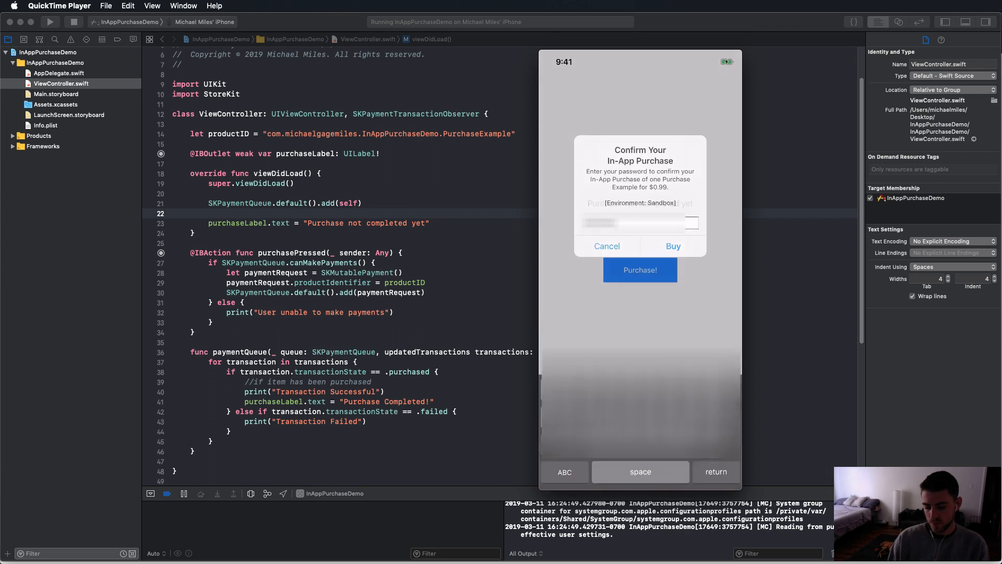
pyautogui.click(606, 246)
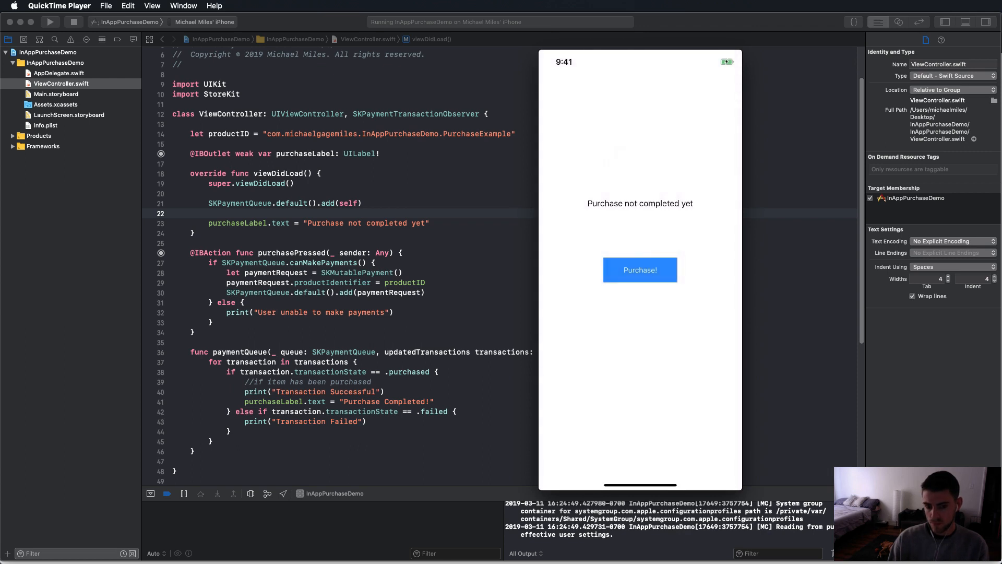
pyautogui.click(639, 270)
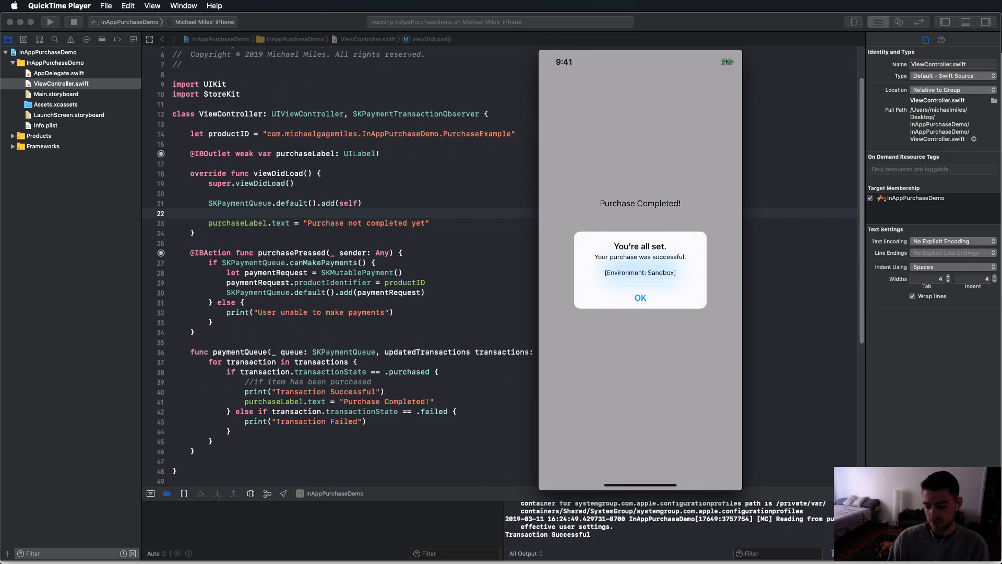
pyautogui.moveTo(505, 544)
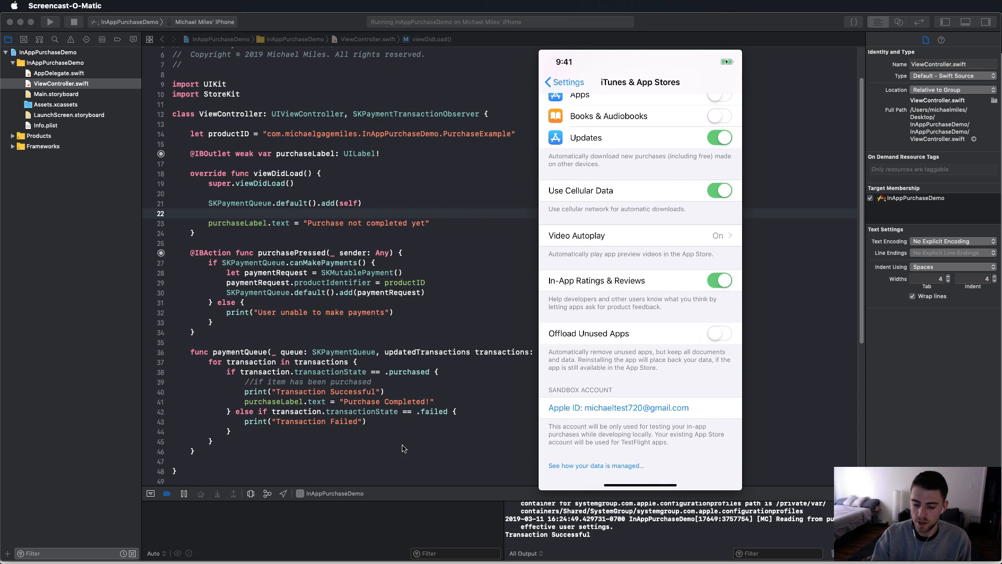
# Step: In Settings, open iTunes & App Store and select the Sandbox Account Apple ID
pyautogui.click(564, 82)
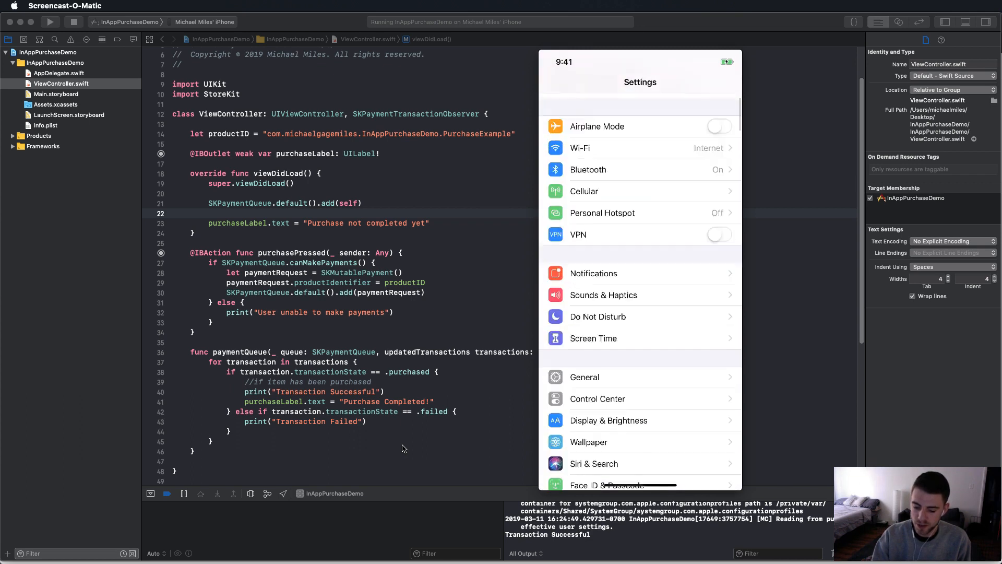
pyautogui.scroll(-3)
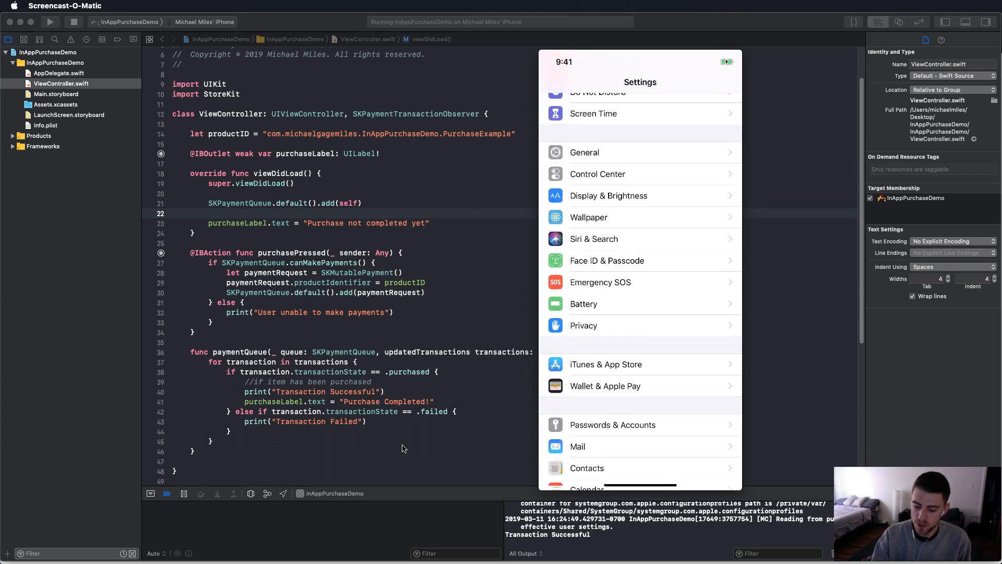
pyautogui.click(606, 364)
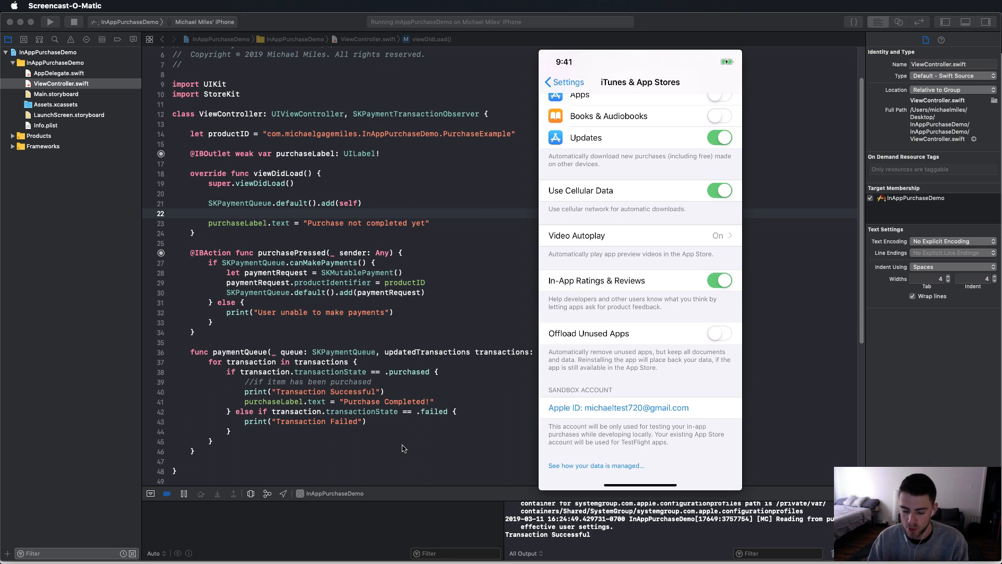
pyautogui.click(617, 407)
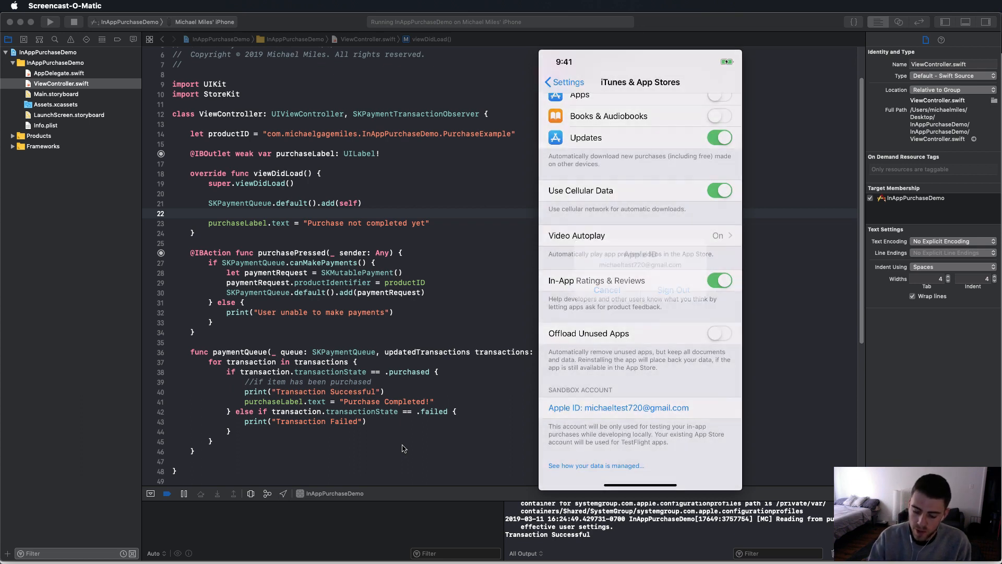